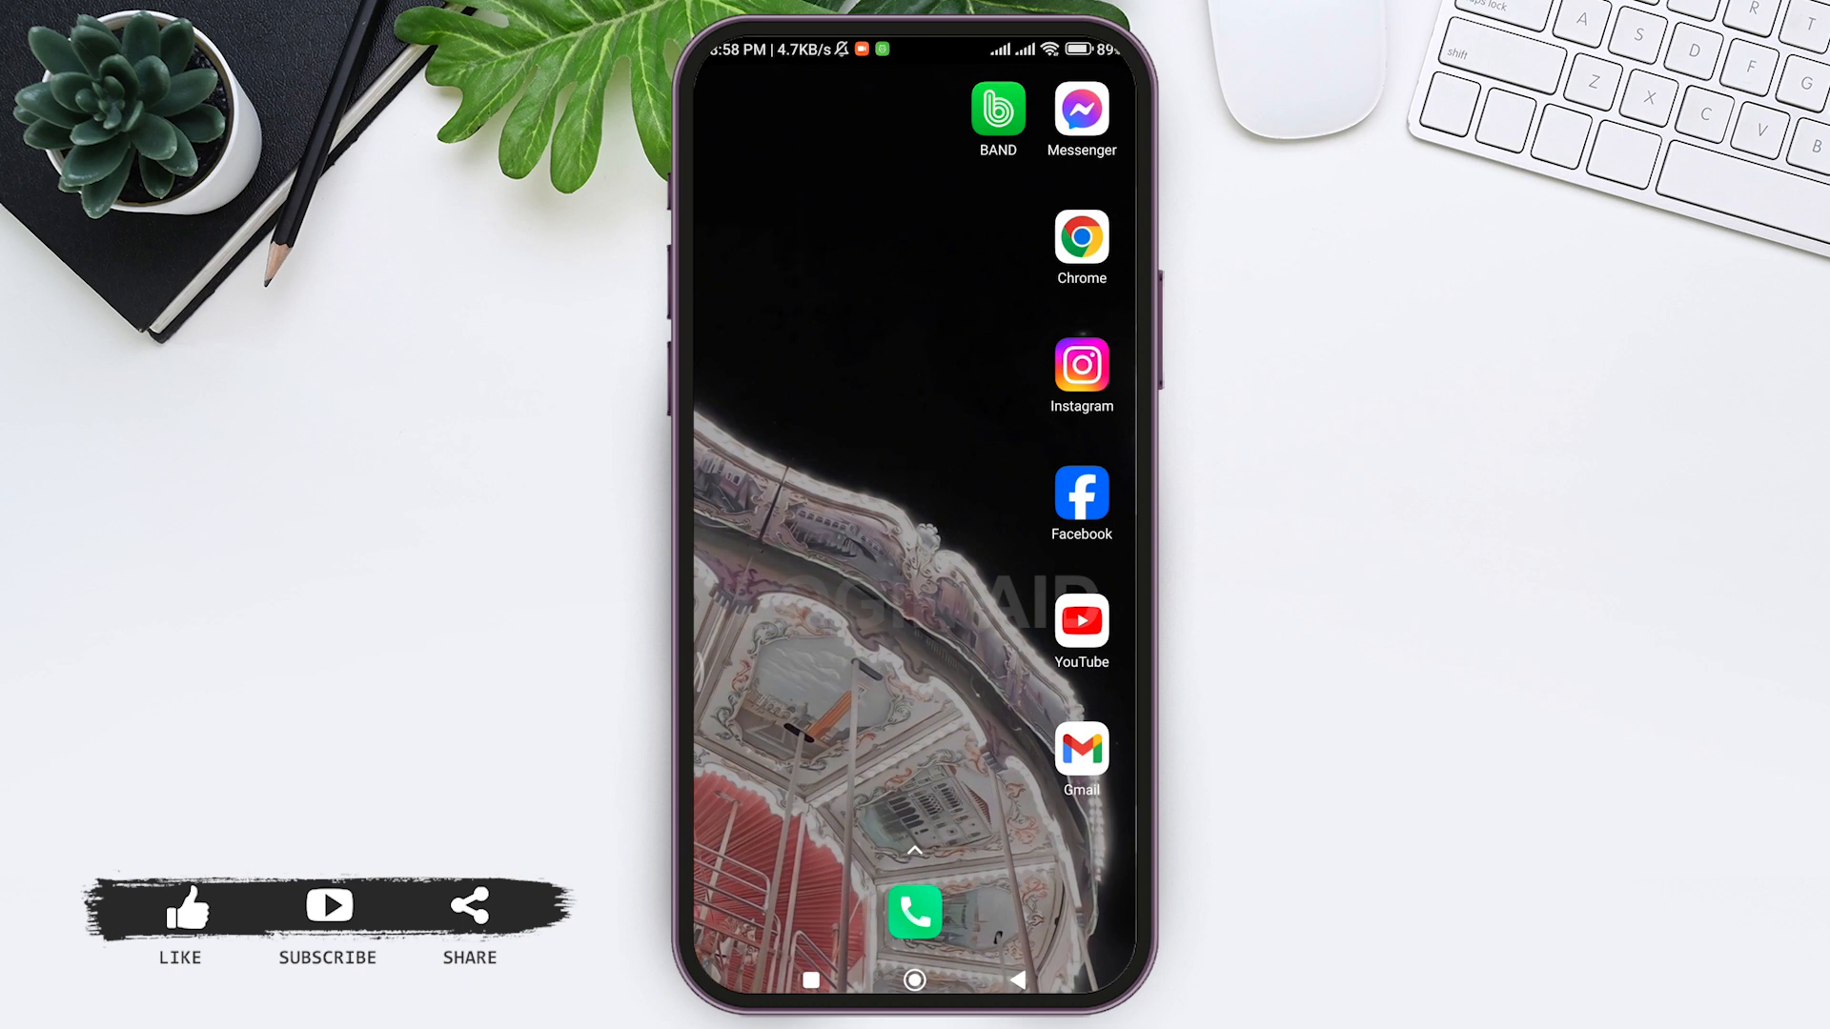
# - Launch BAND from the home screen to reach its welcome screen
pyautogui.click(996, 107)
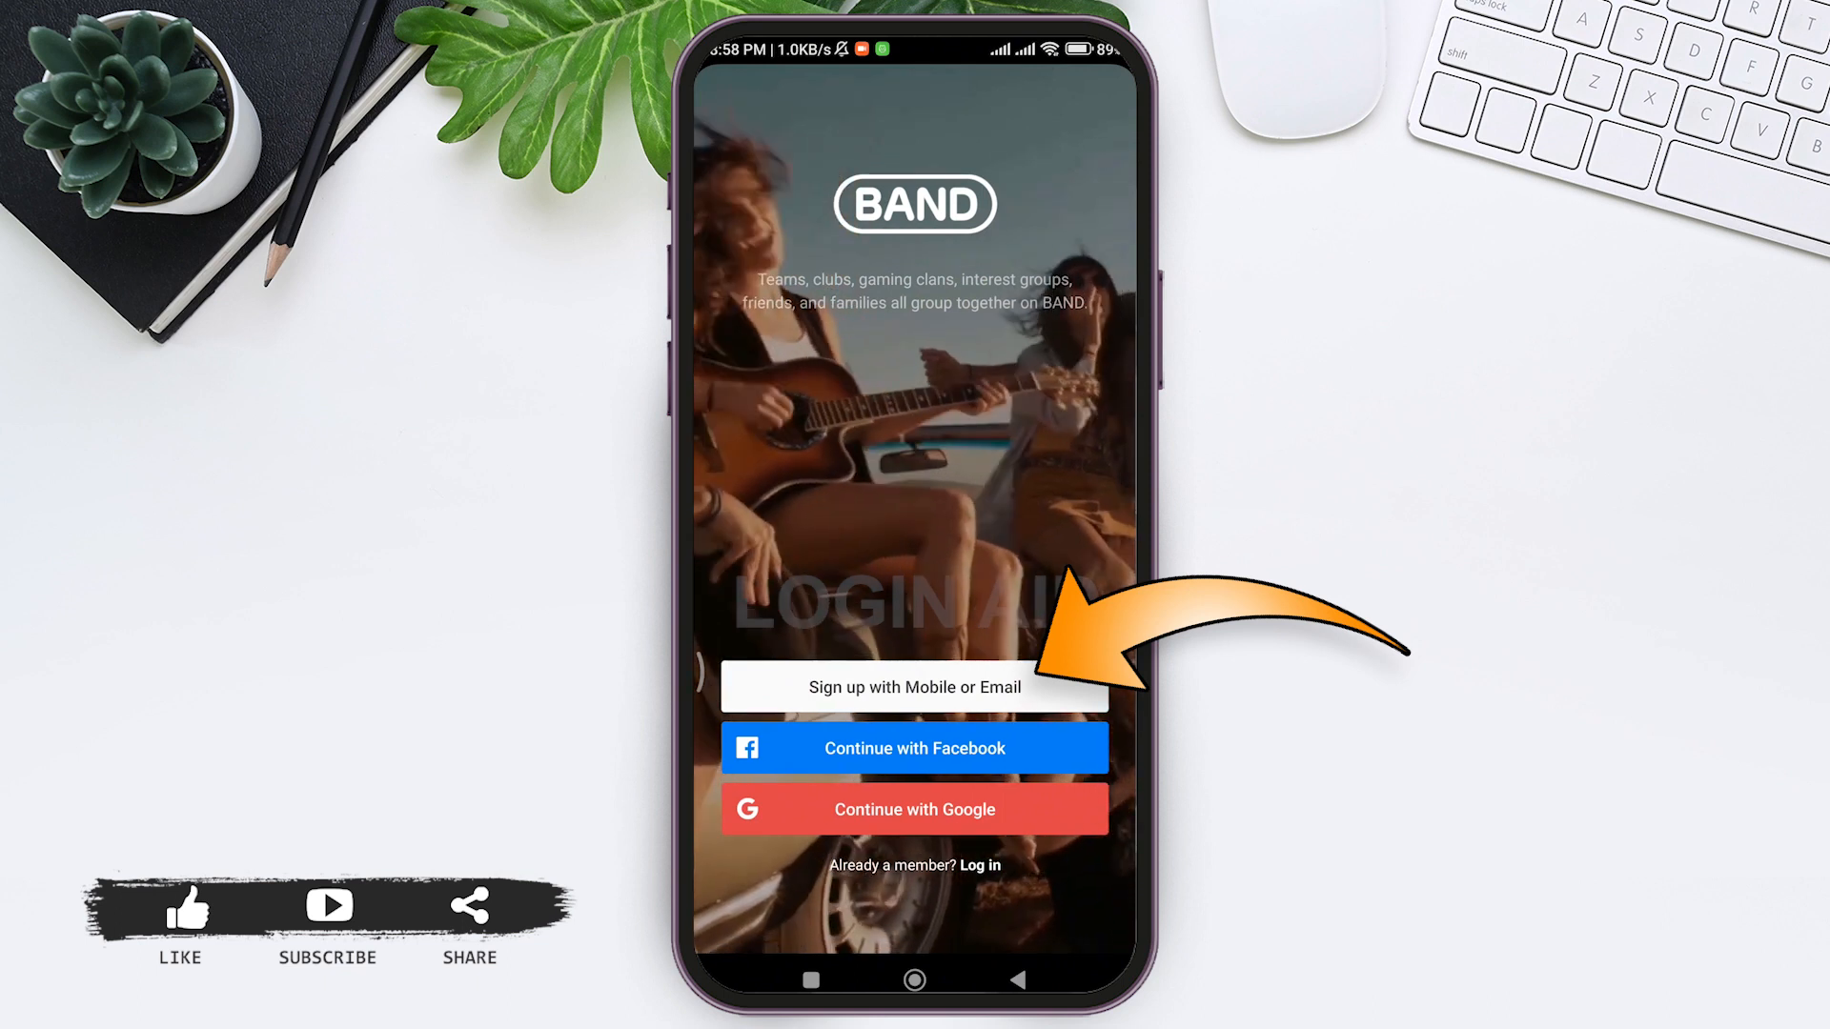
# - Start email sign-up, accept the suggested 'hann...' email address and enter the password
pyautogui.click(915, 686)
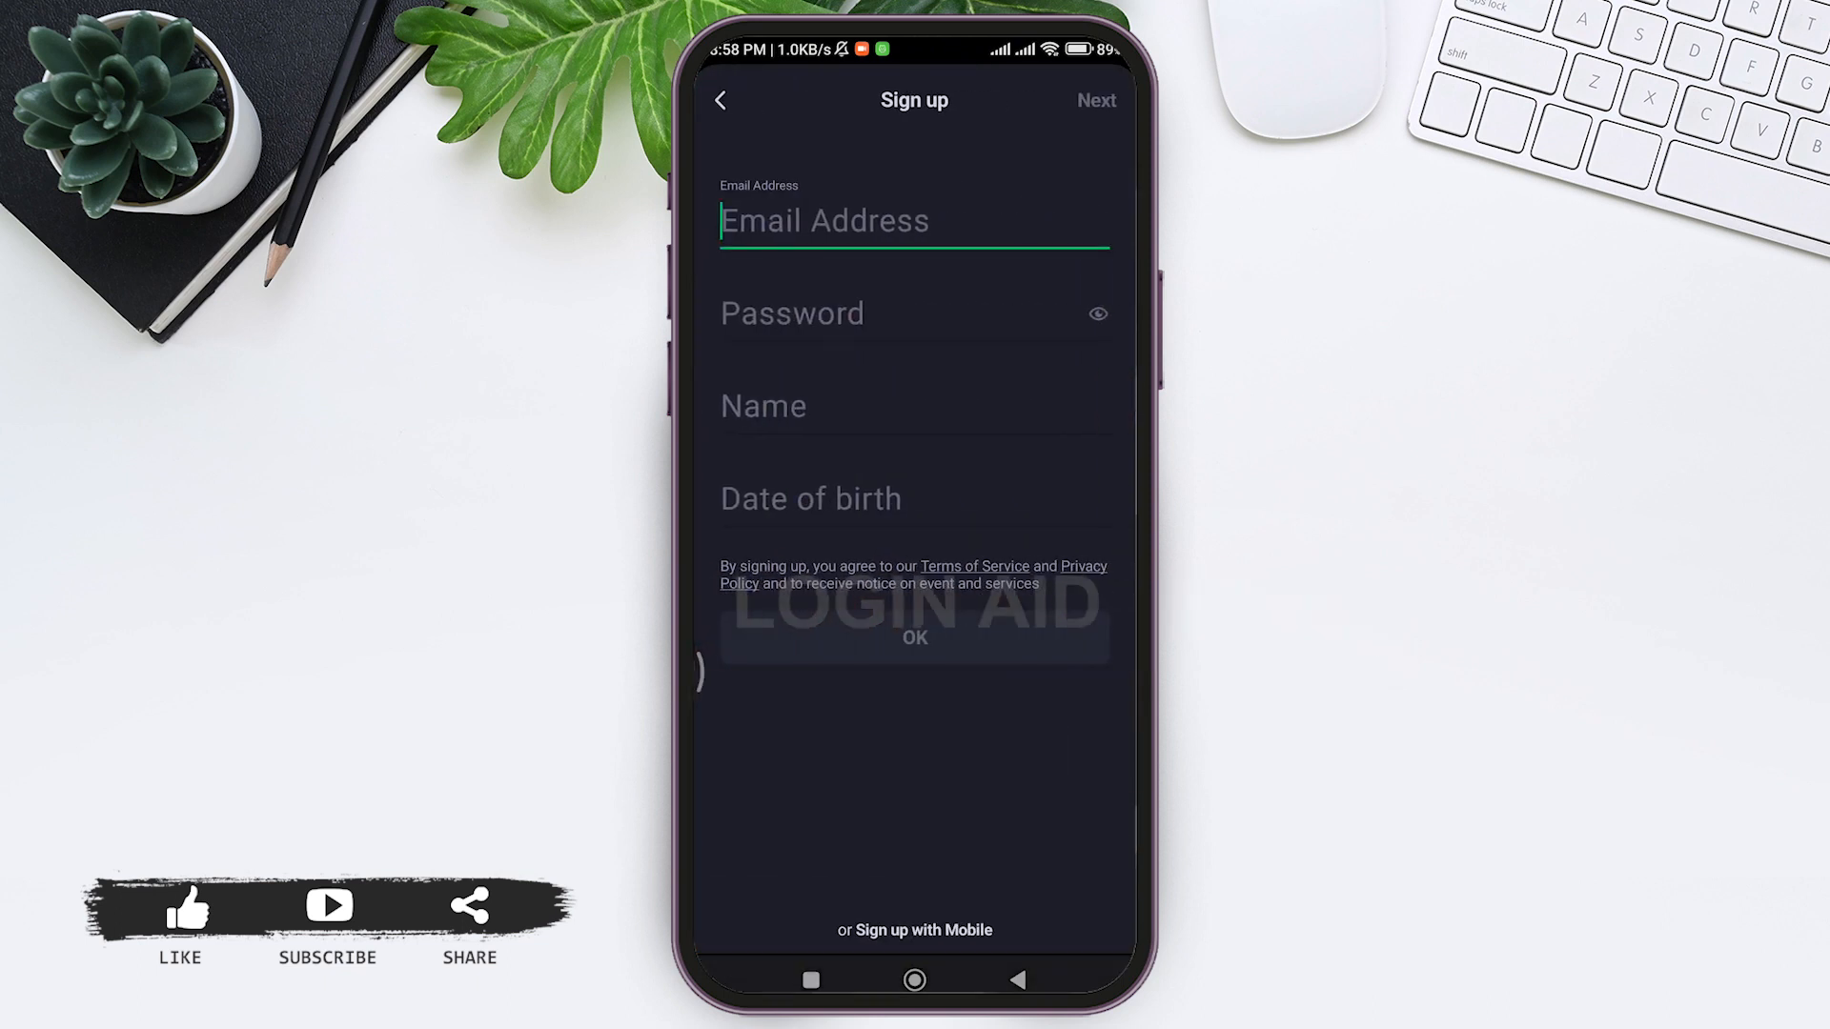
pyautogui.write('hann')
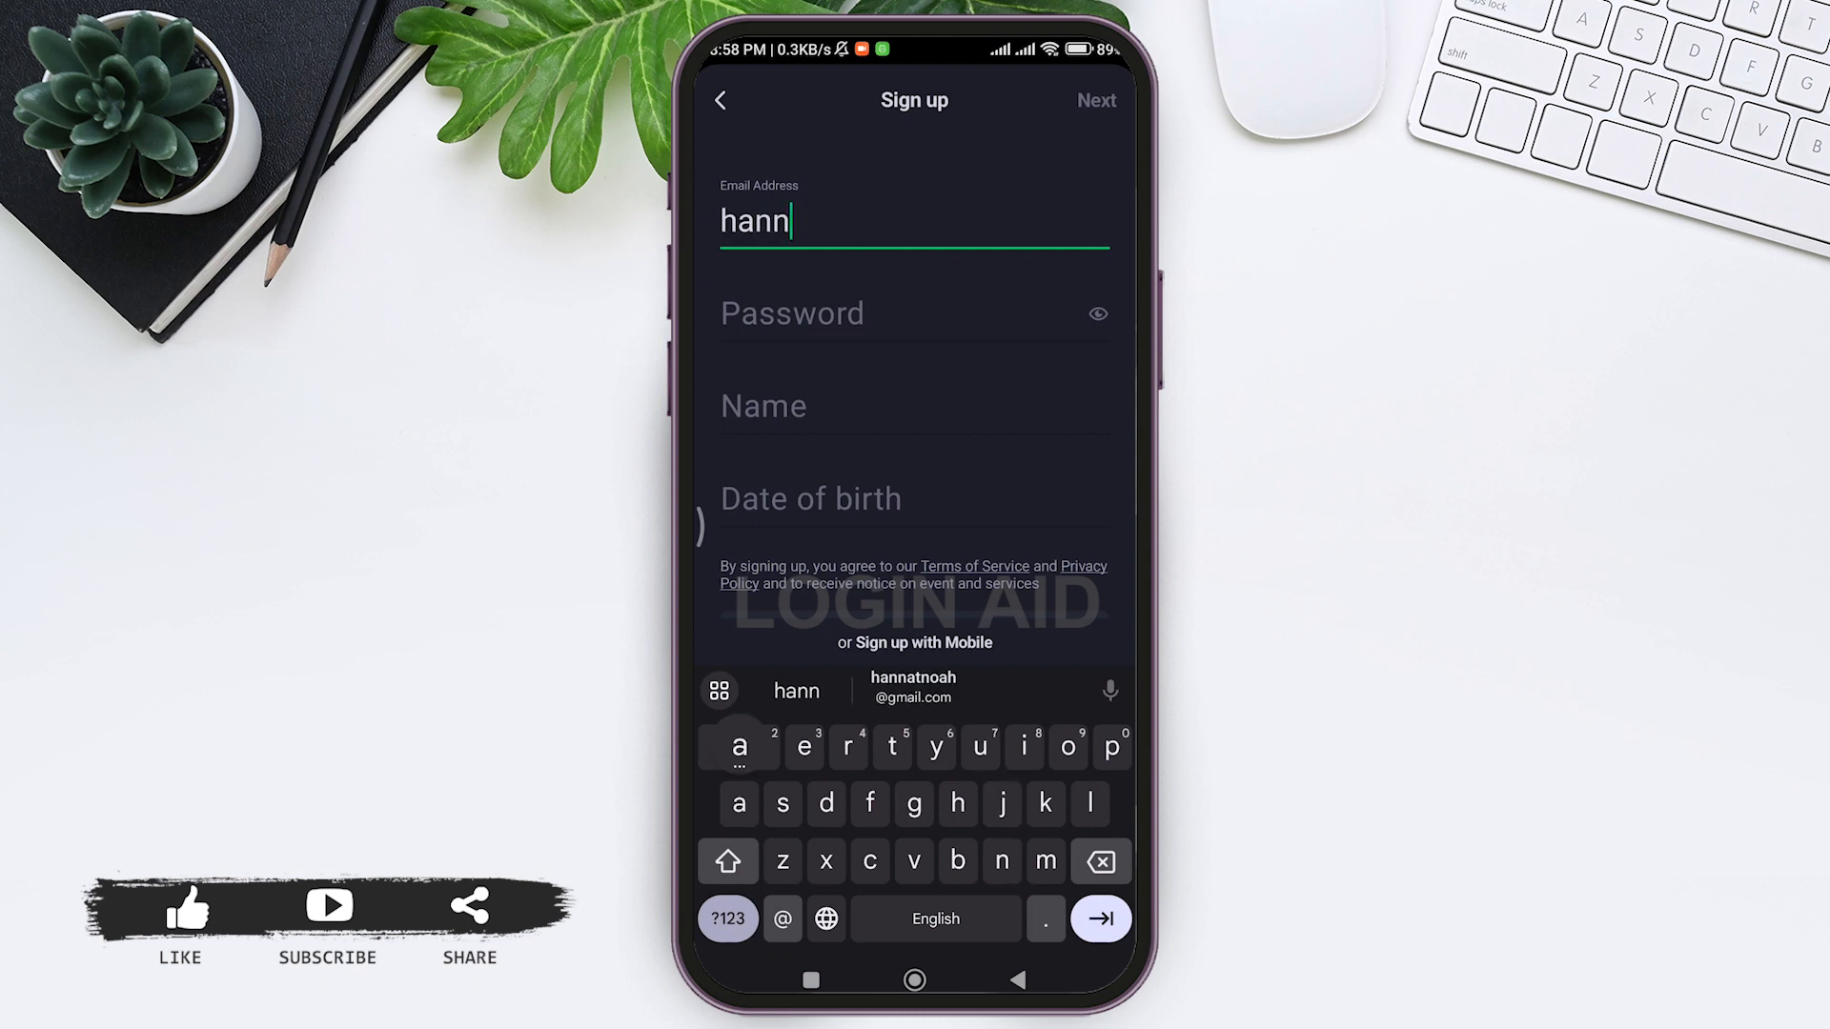
pyautogui.click(913, 688)
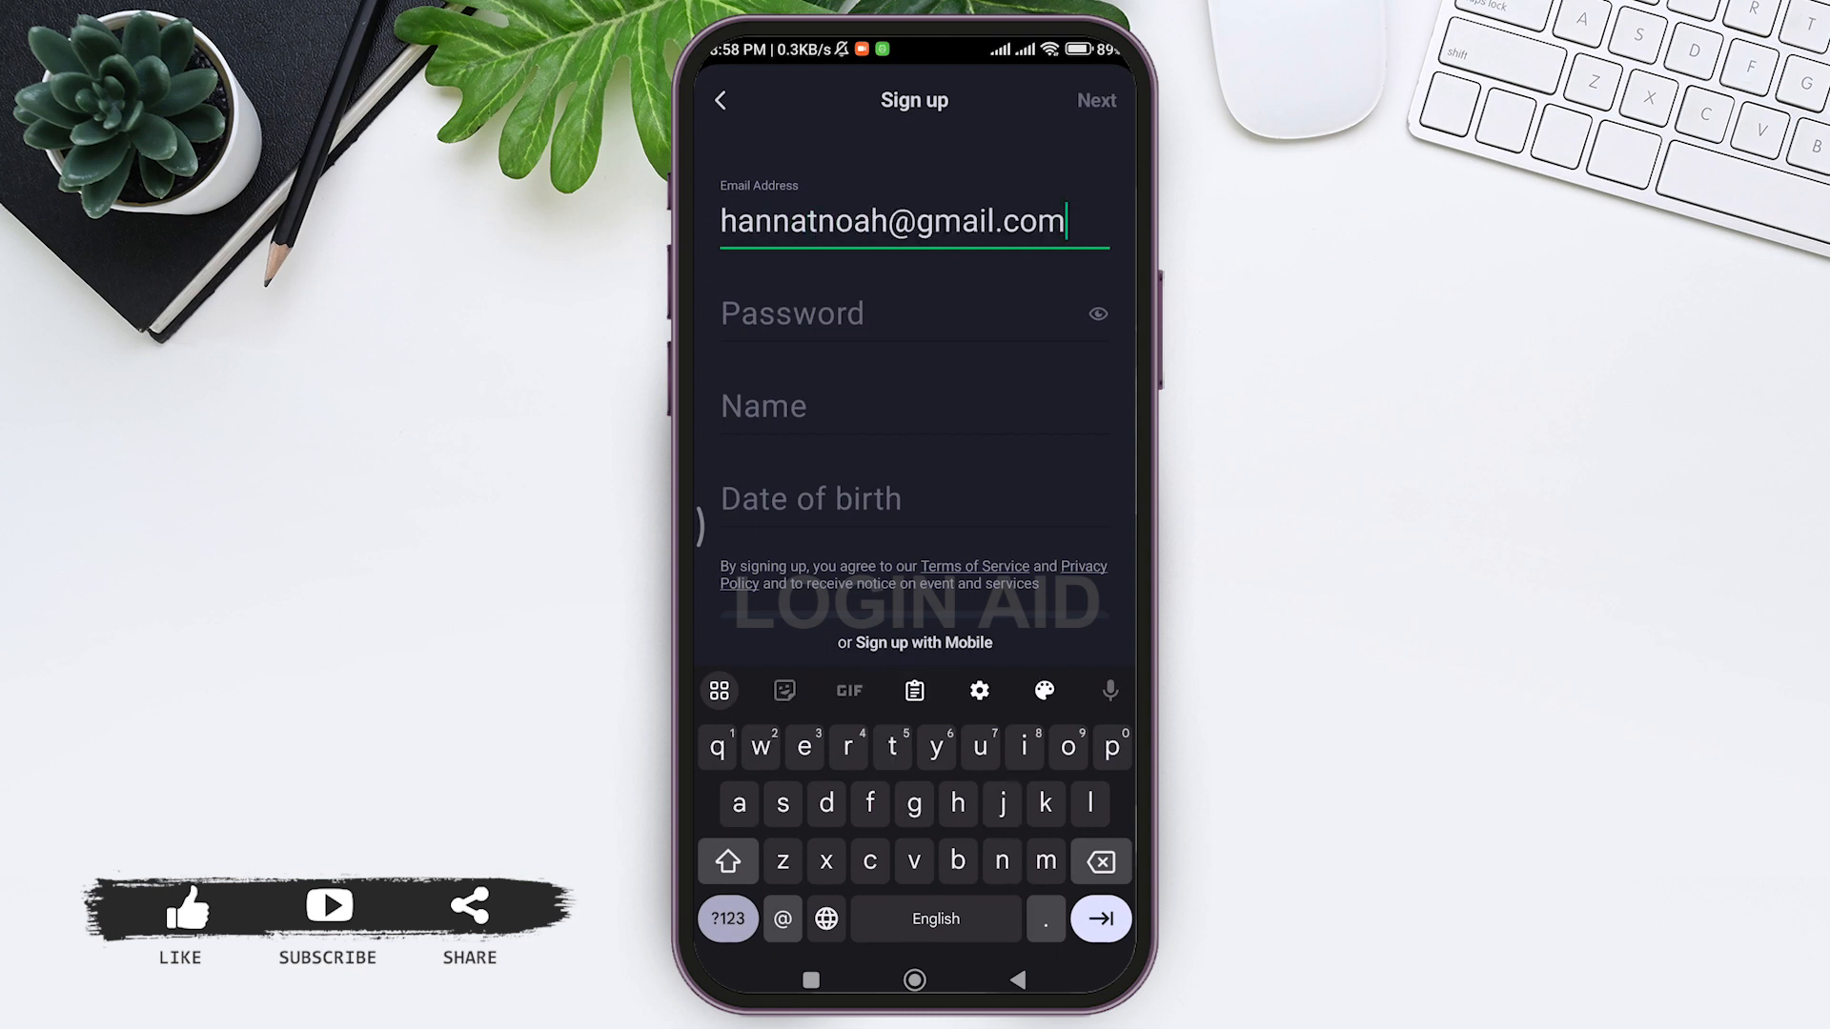
pyautogui.click(913, 312)
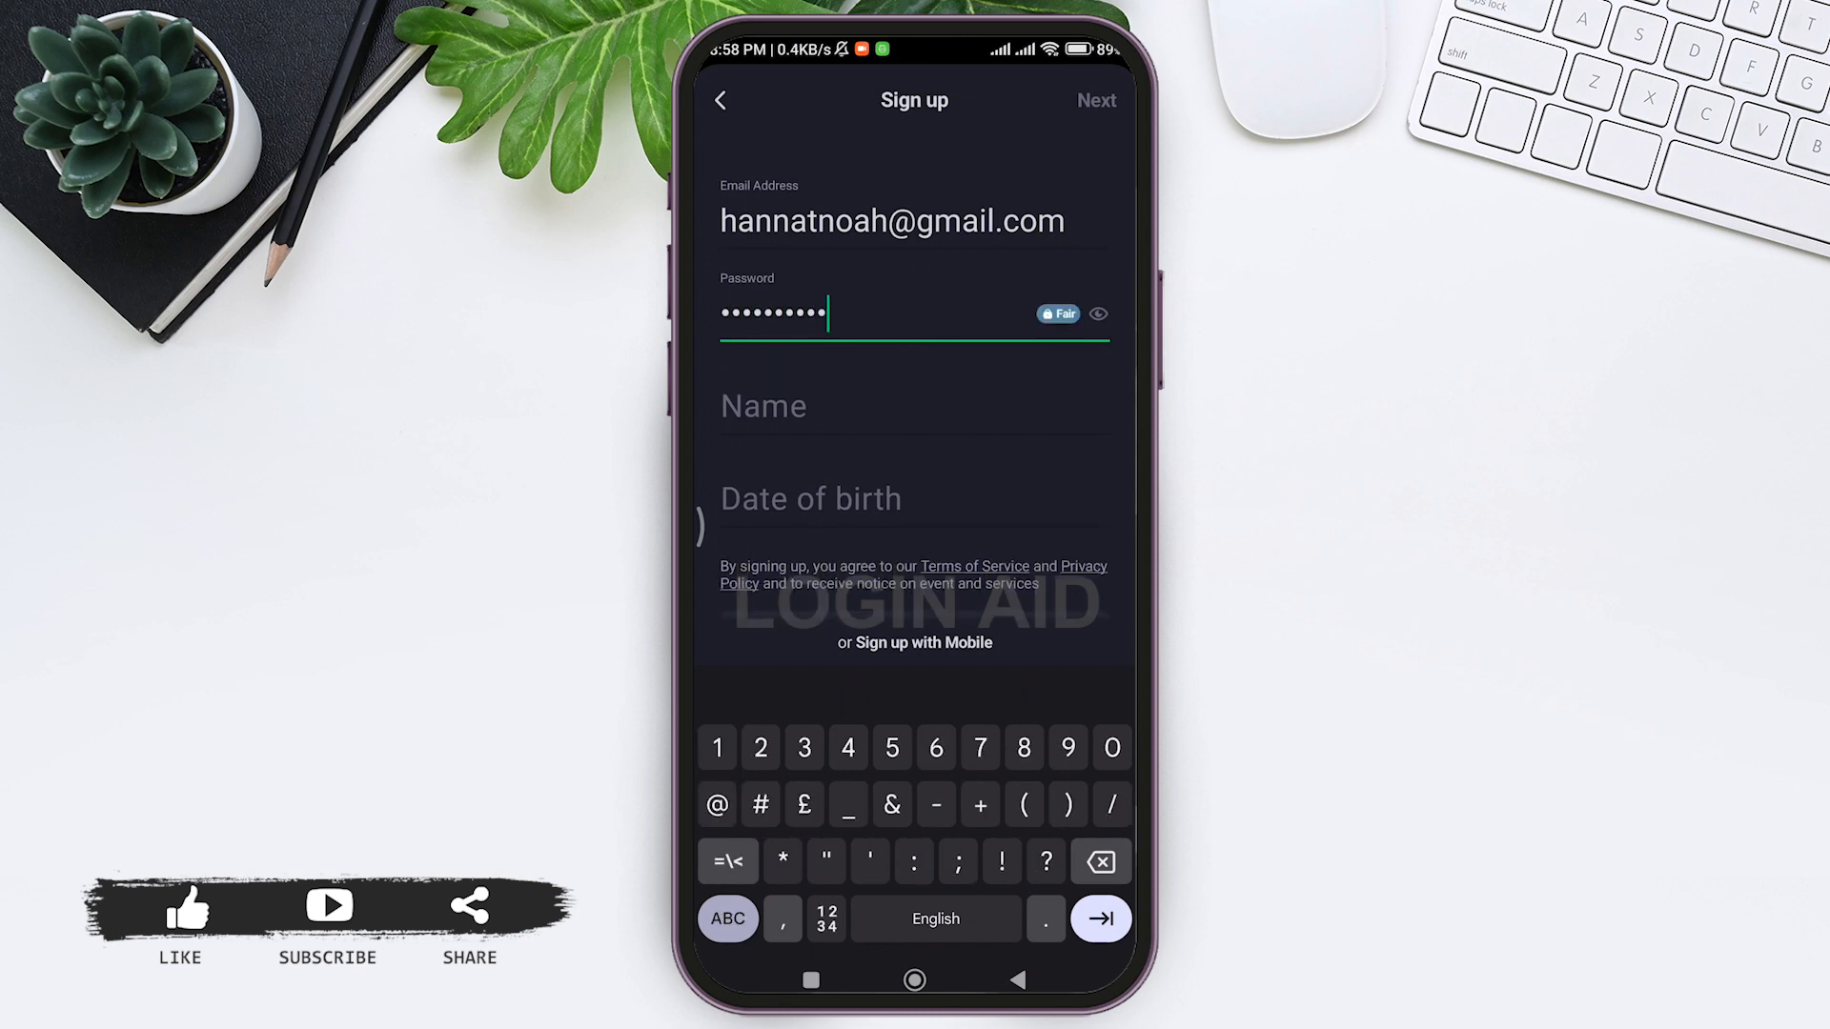
pyautogui.write('ha')
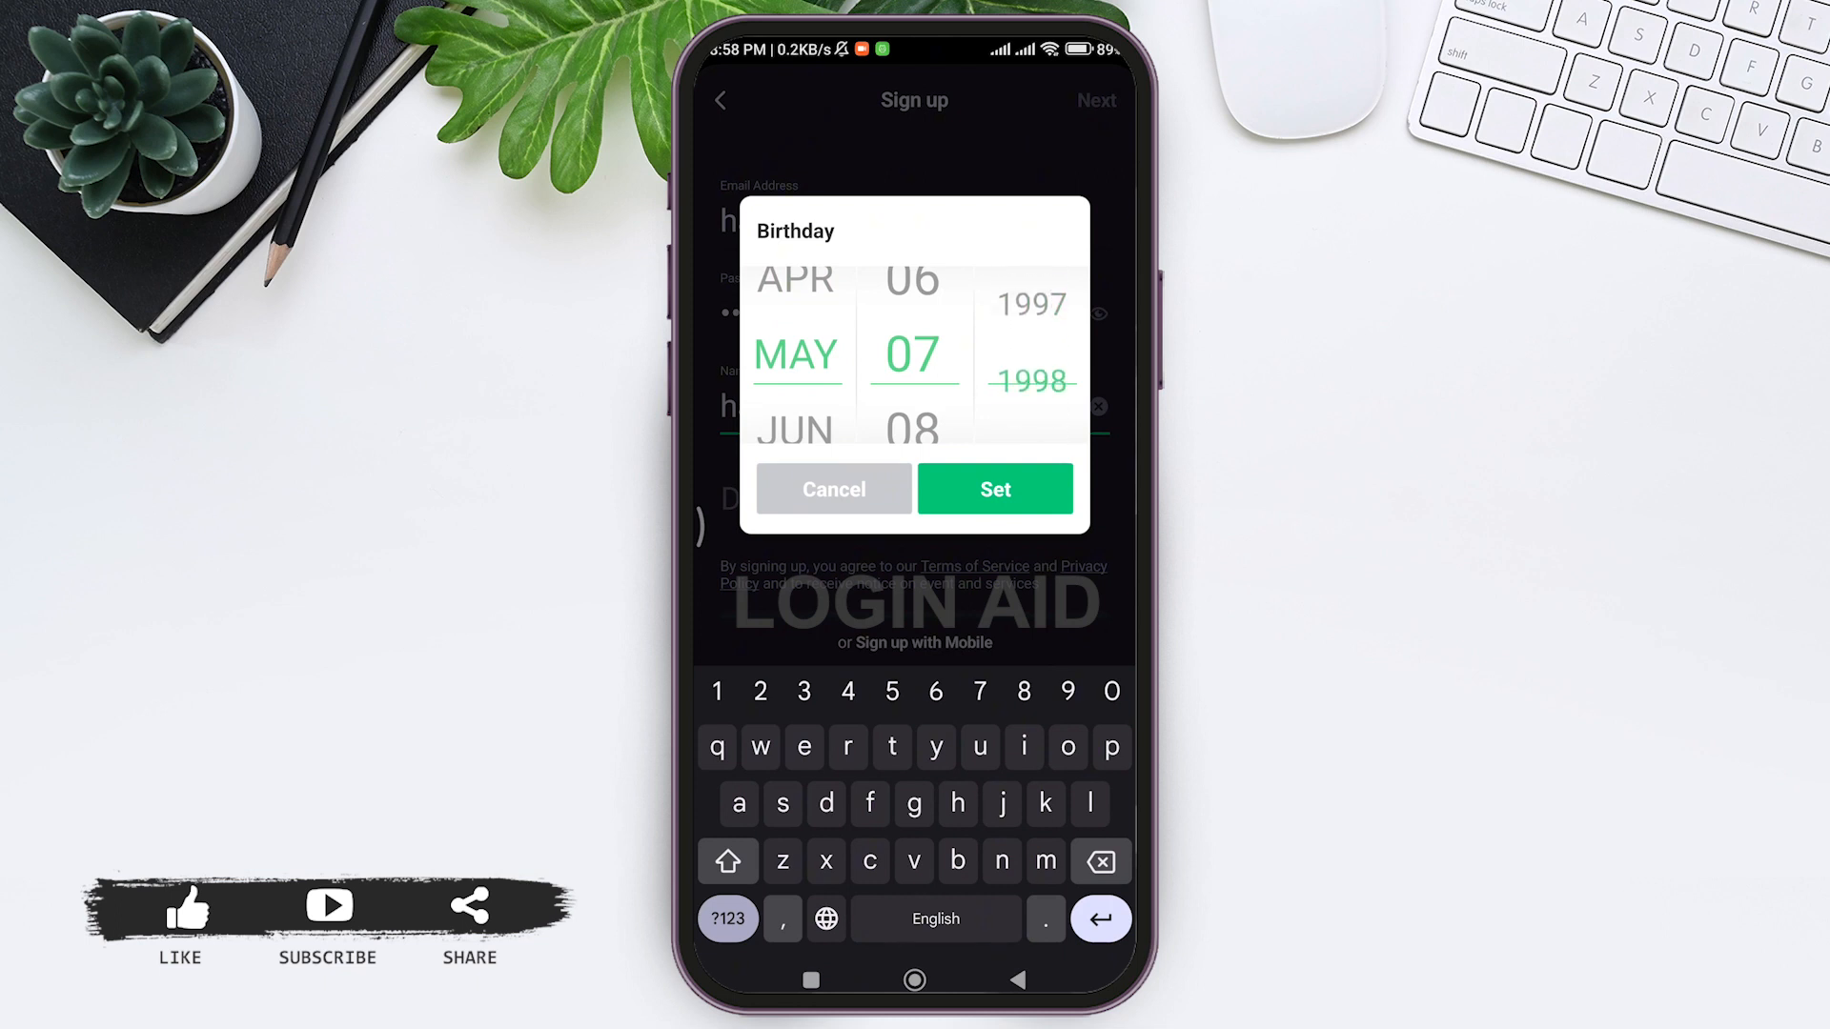
# - Set the birth date to 7 May 2000 and confirm the name
pyautogui.click(993, 489)
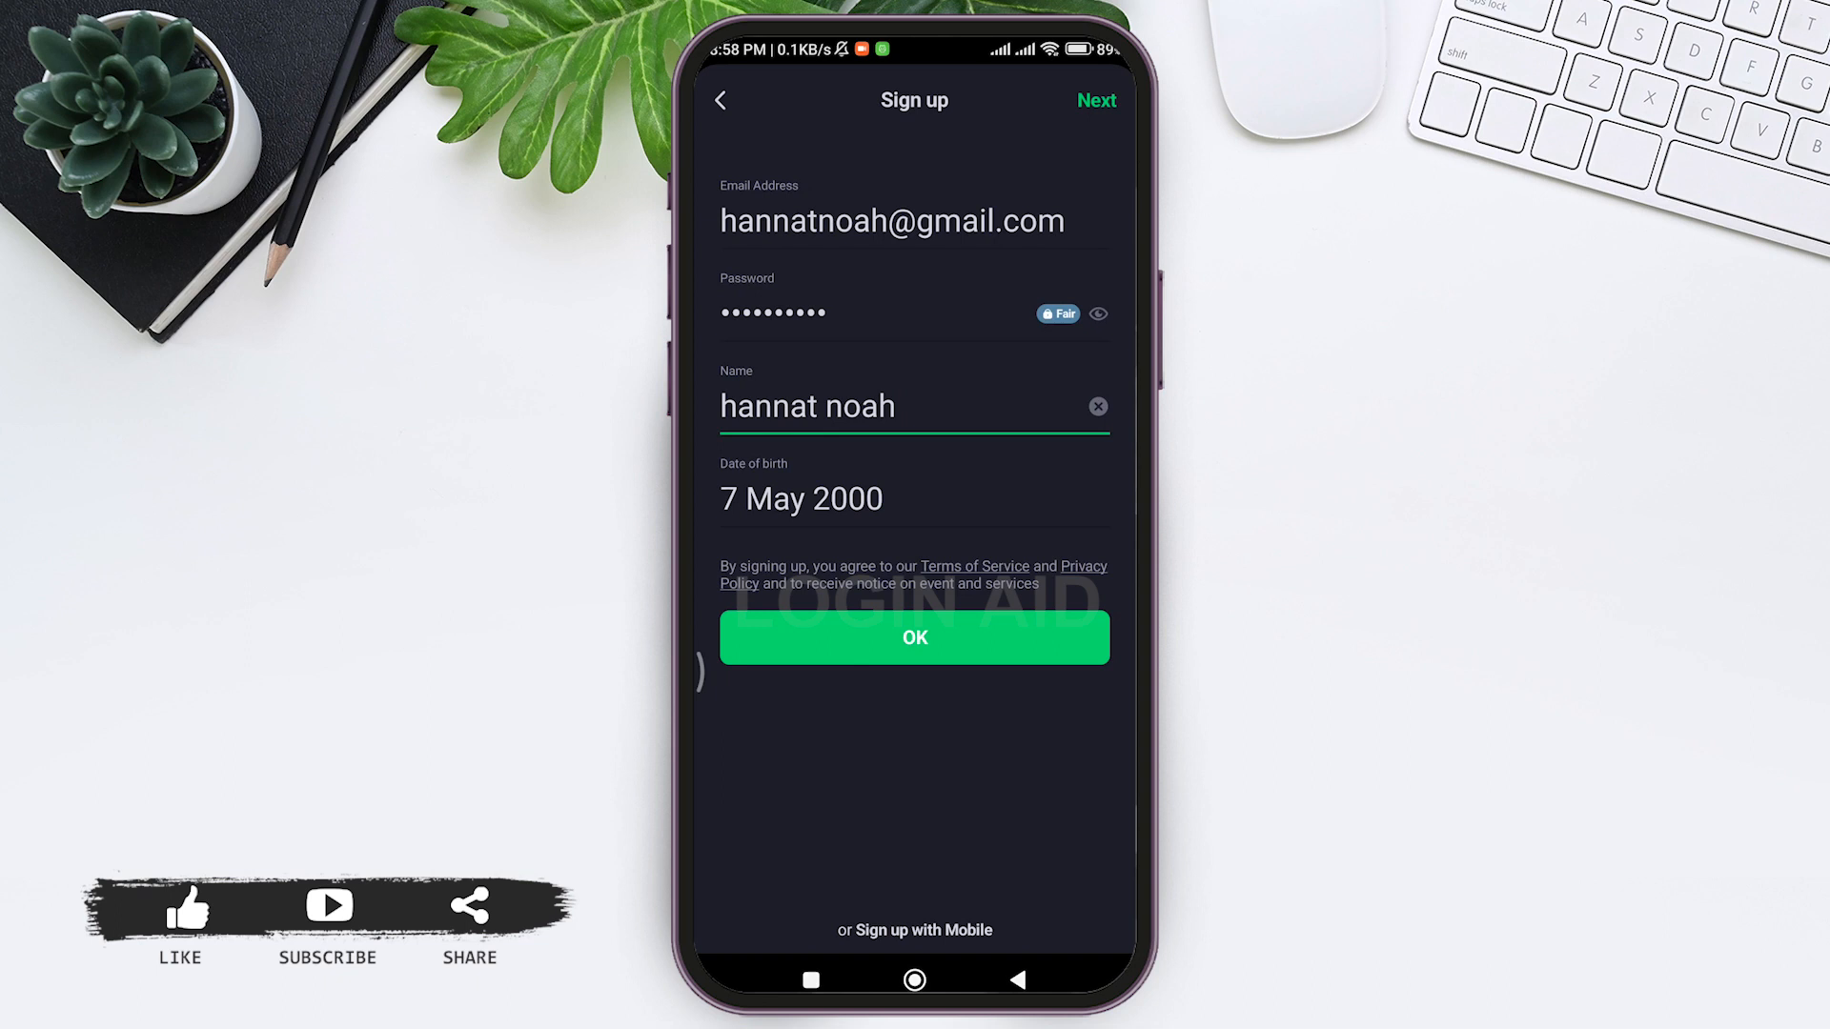
pyautogui.click(898, 406)
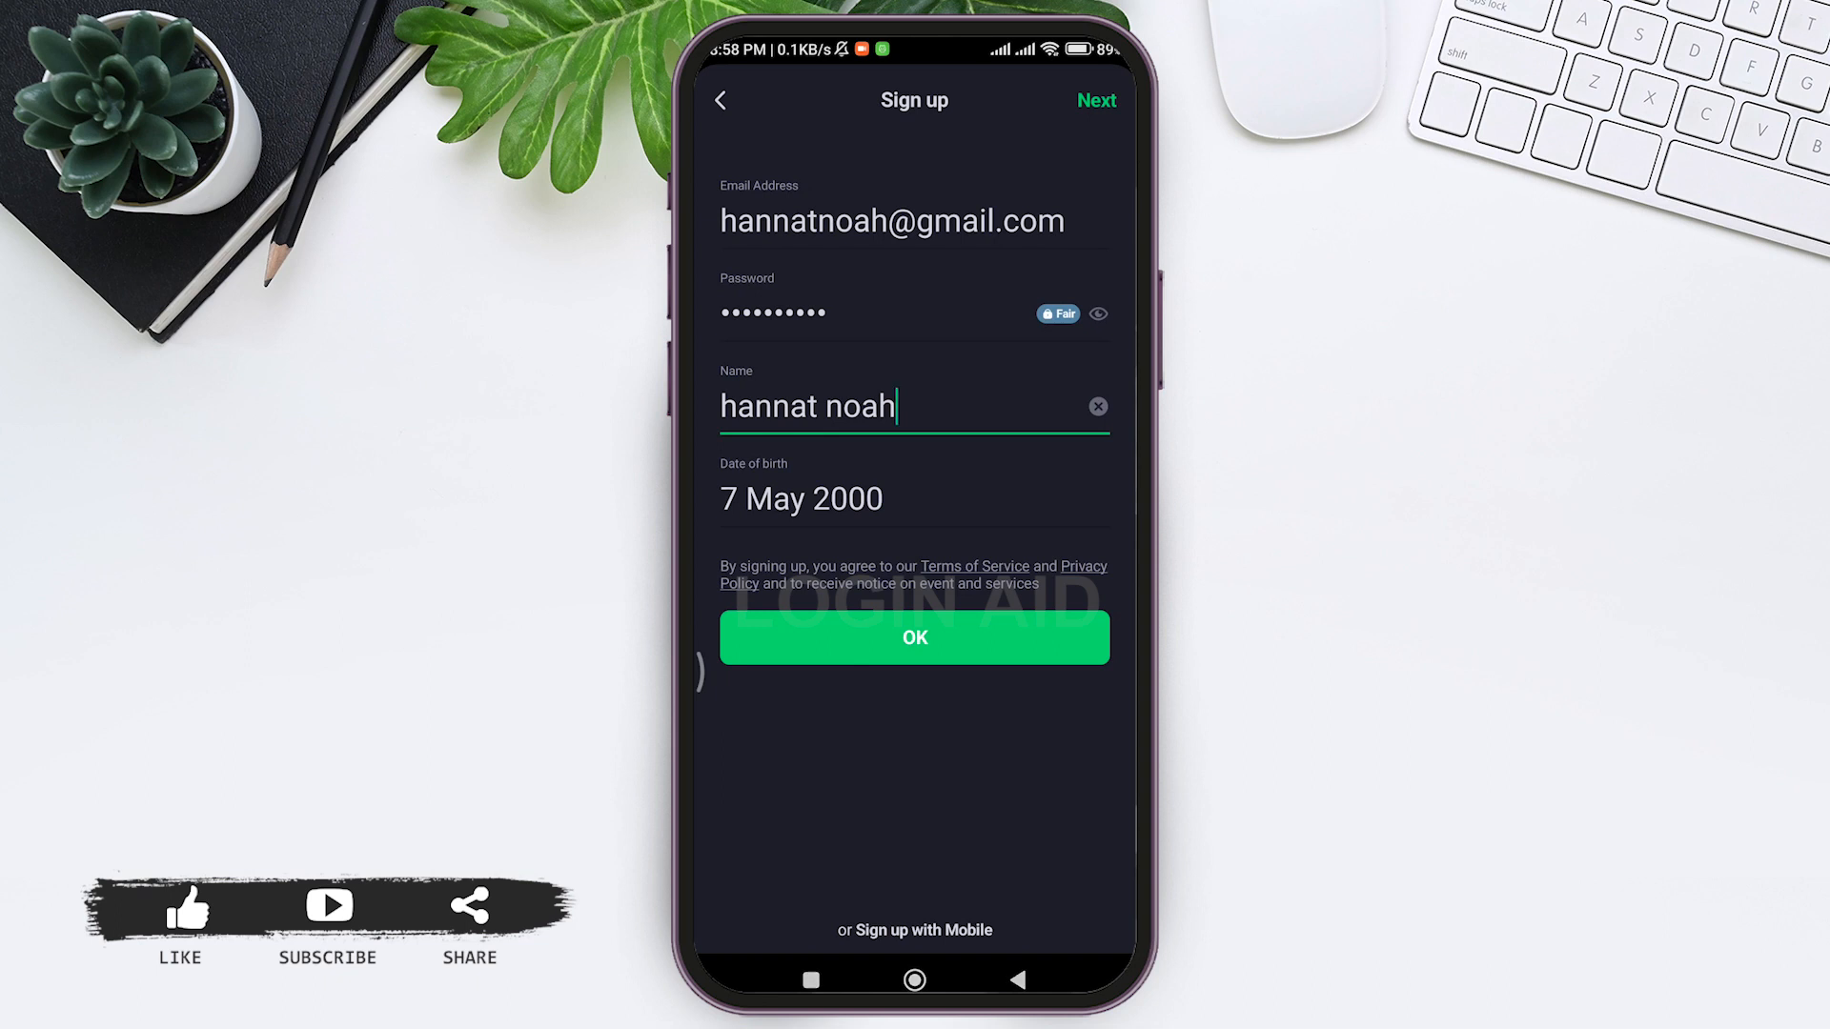
# - Submit the sign-up form and open BAND's 'Please verify your email.' message in Gmail
pyautogui.click(913, 636)
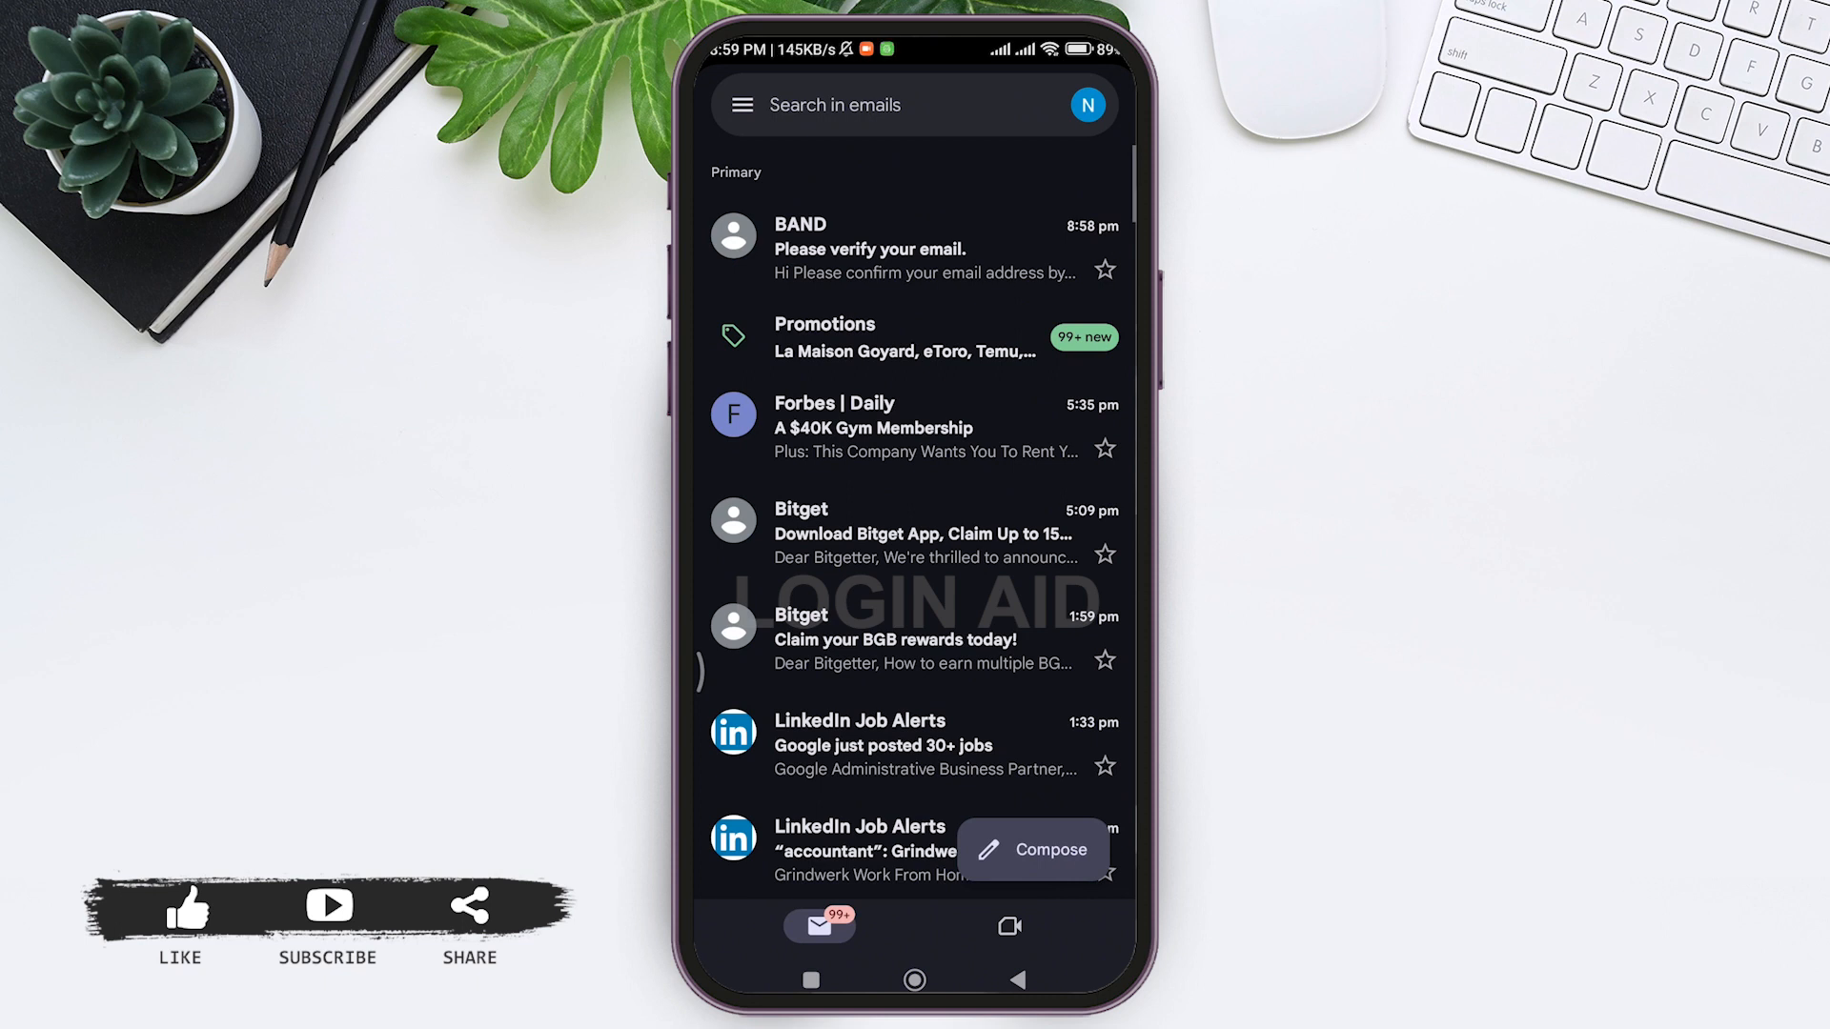
pyautogui.click(922, 247)
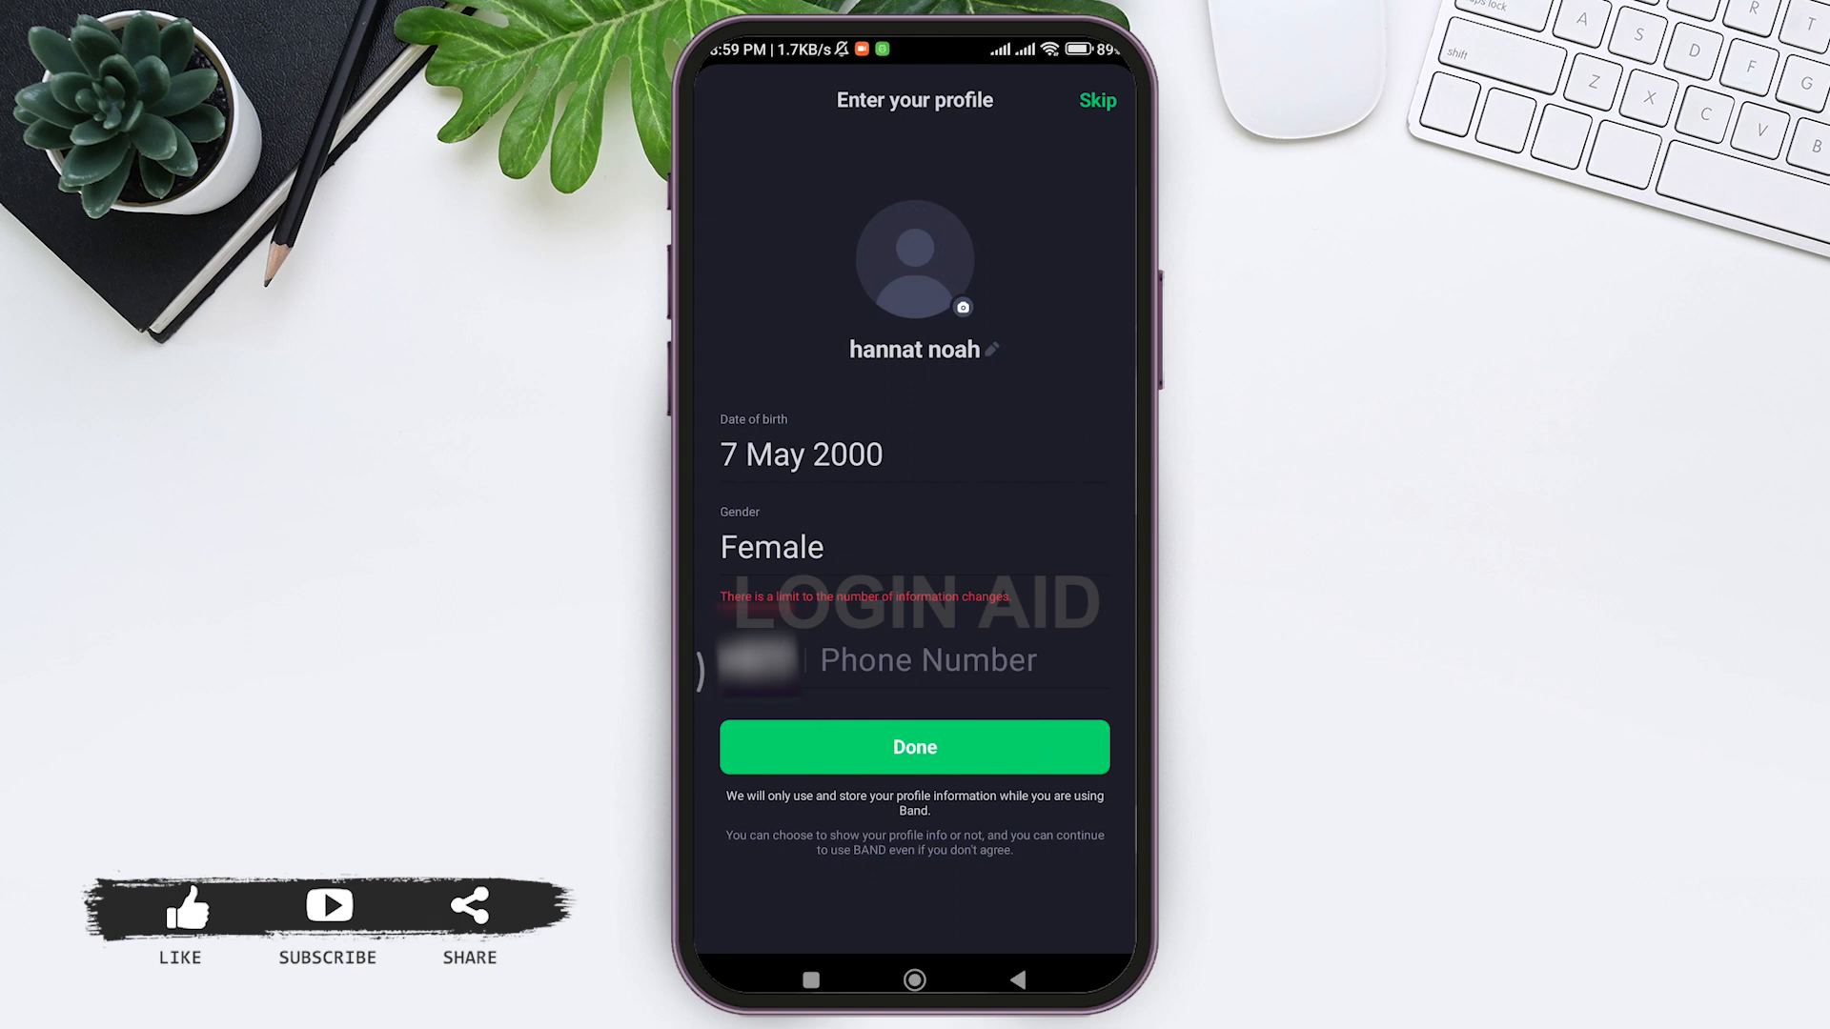
pyautogui.click(926, 662)
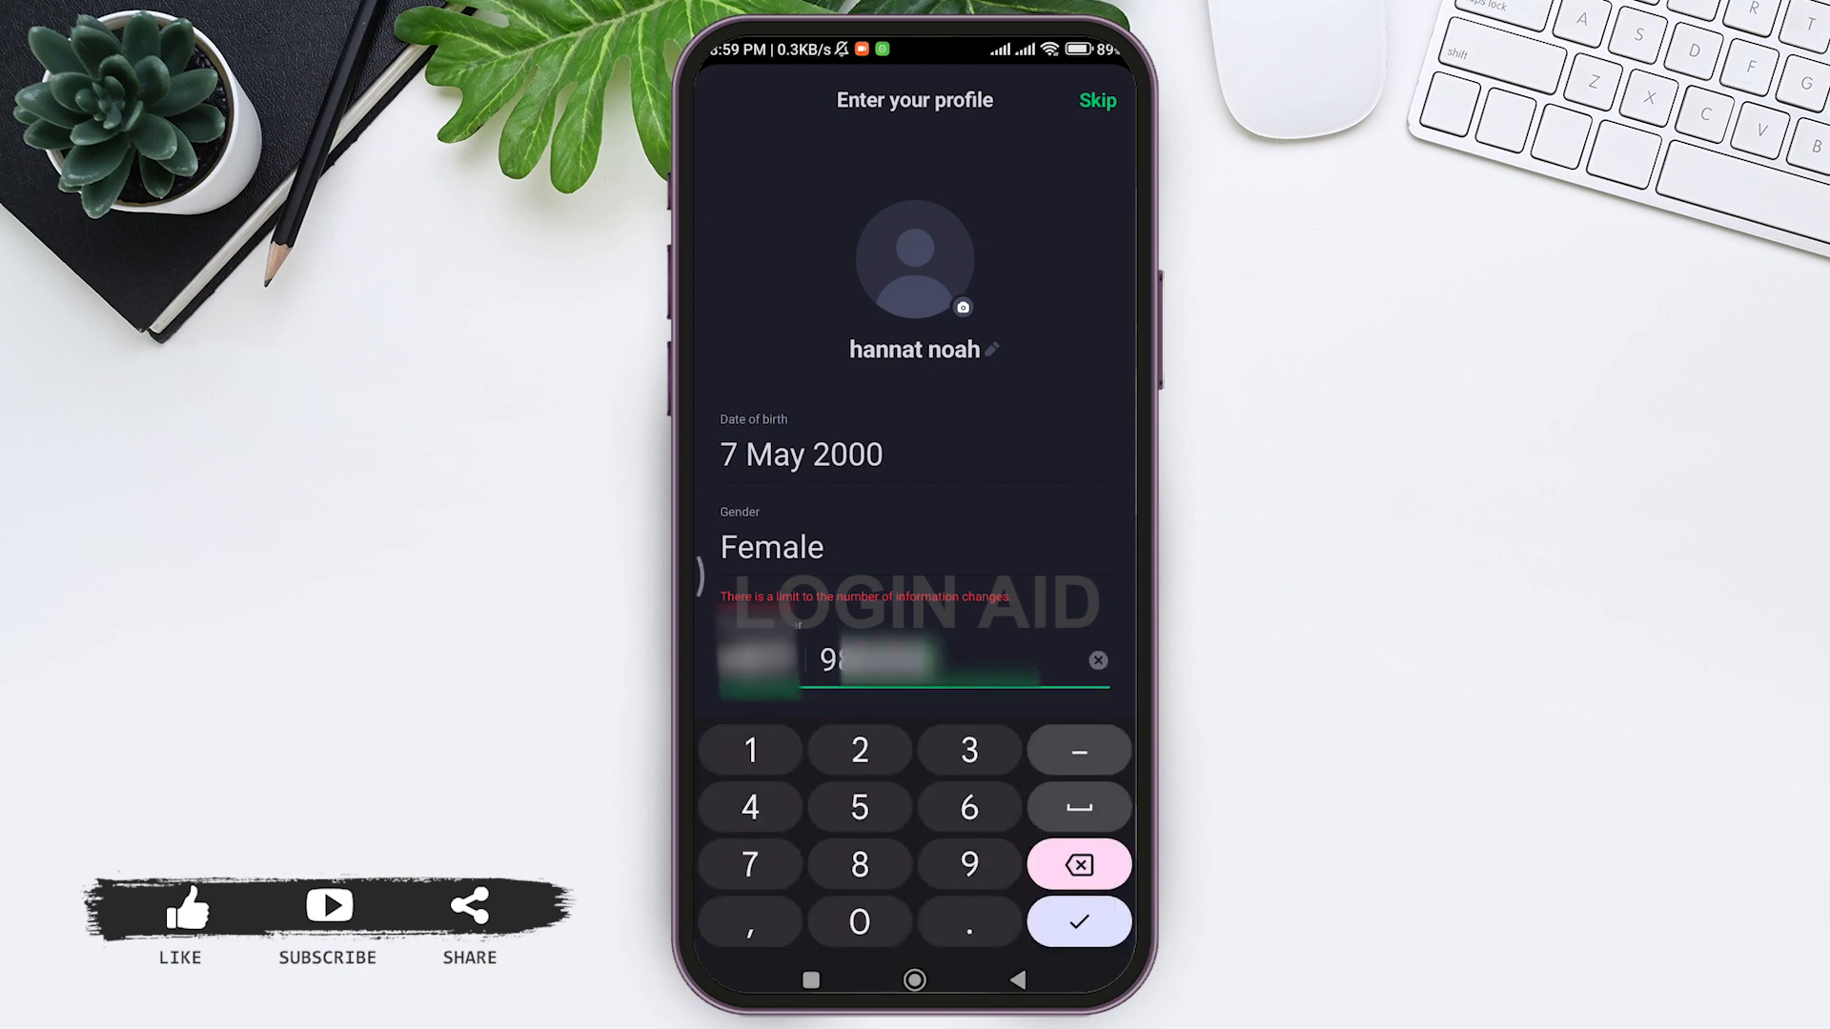
pyautogui.click(1075, 920)
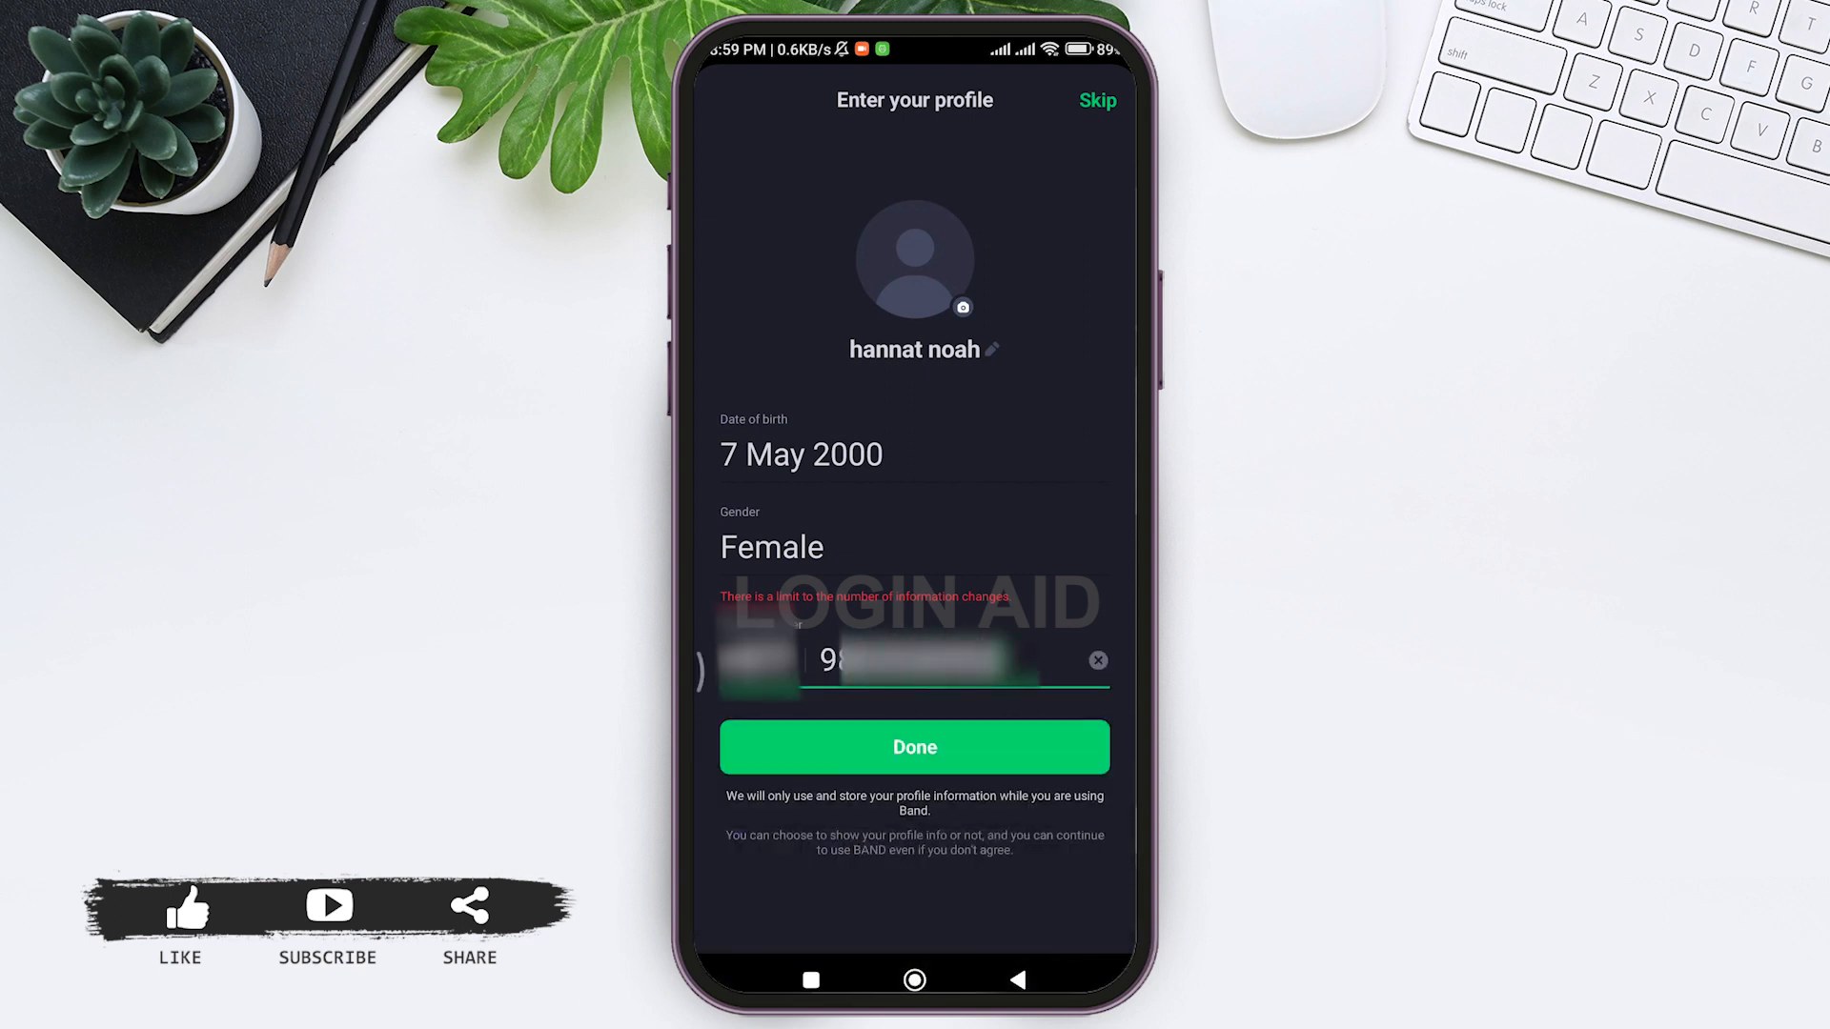
pyautogui.click(915, 747)
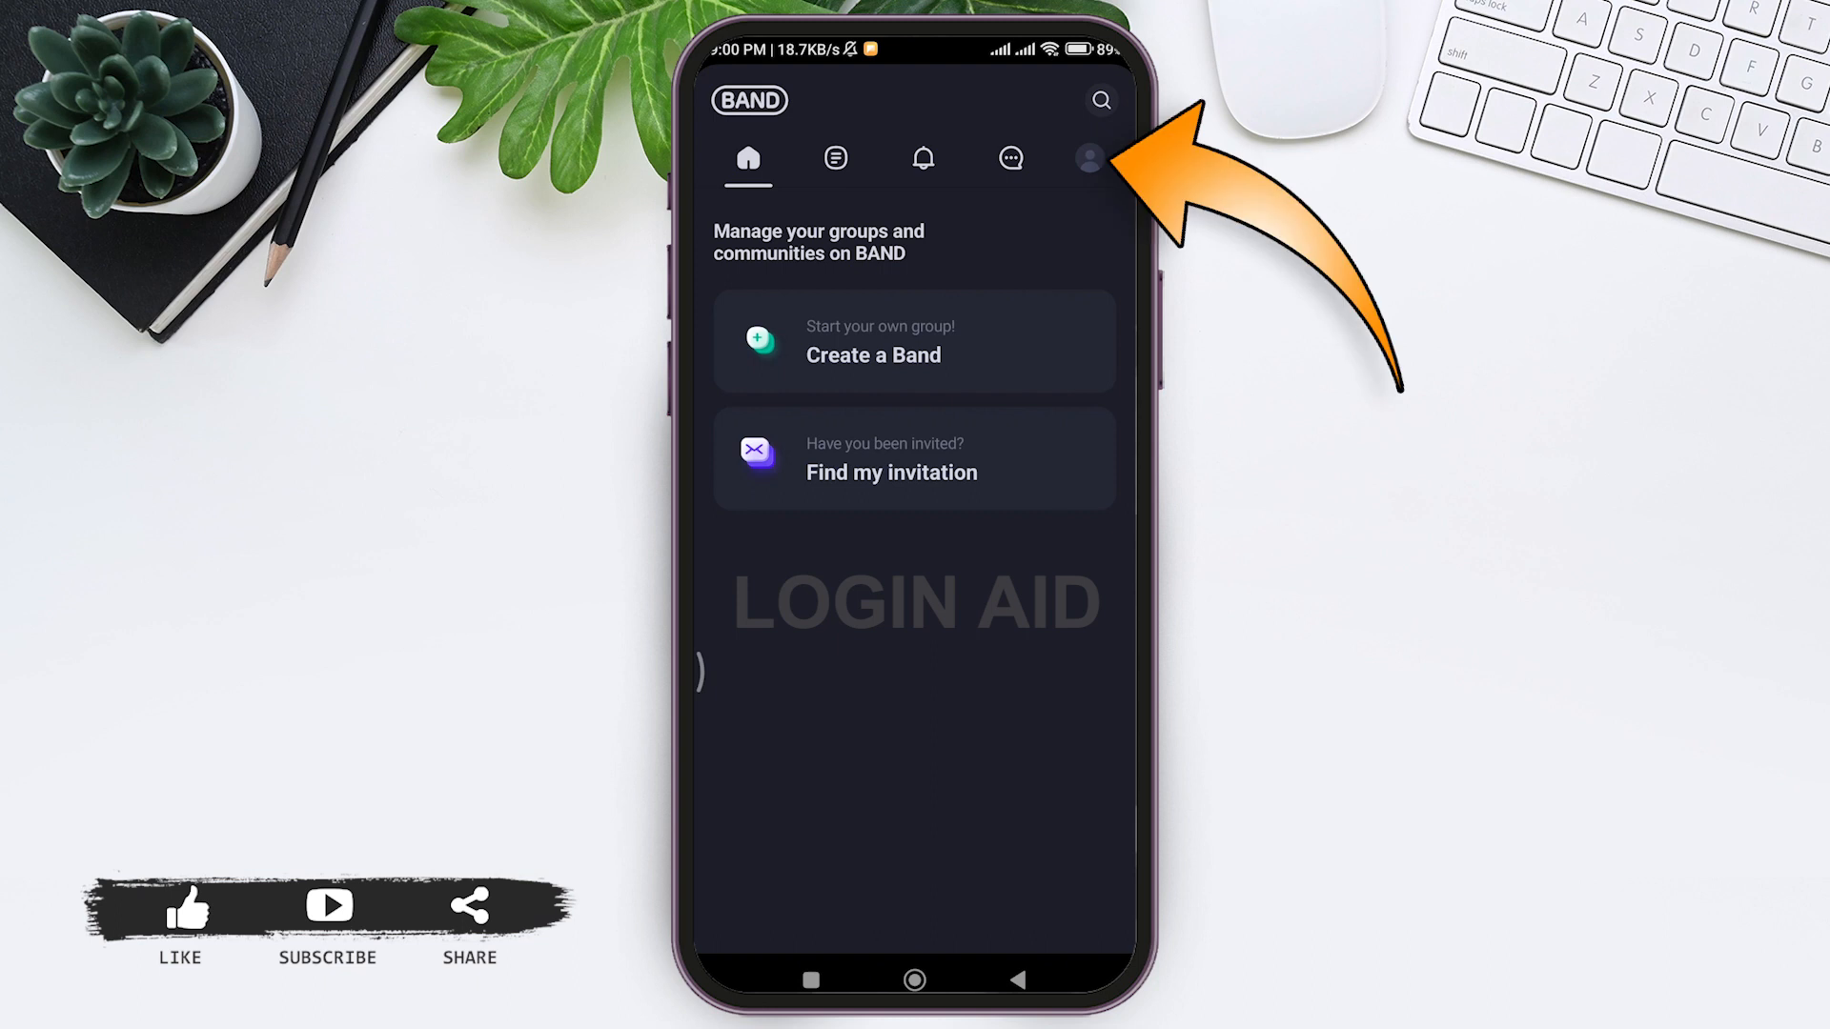
pyautogui.click(1086, 158)
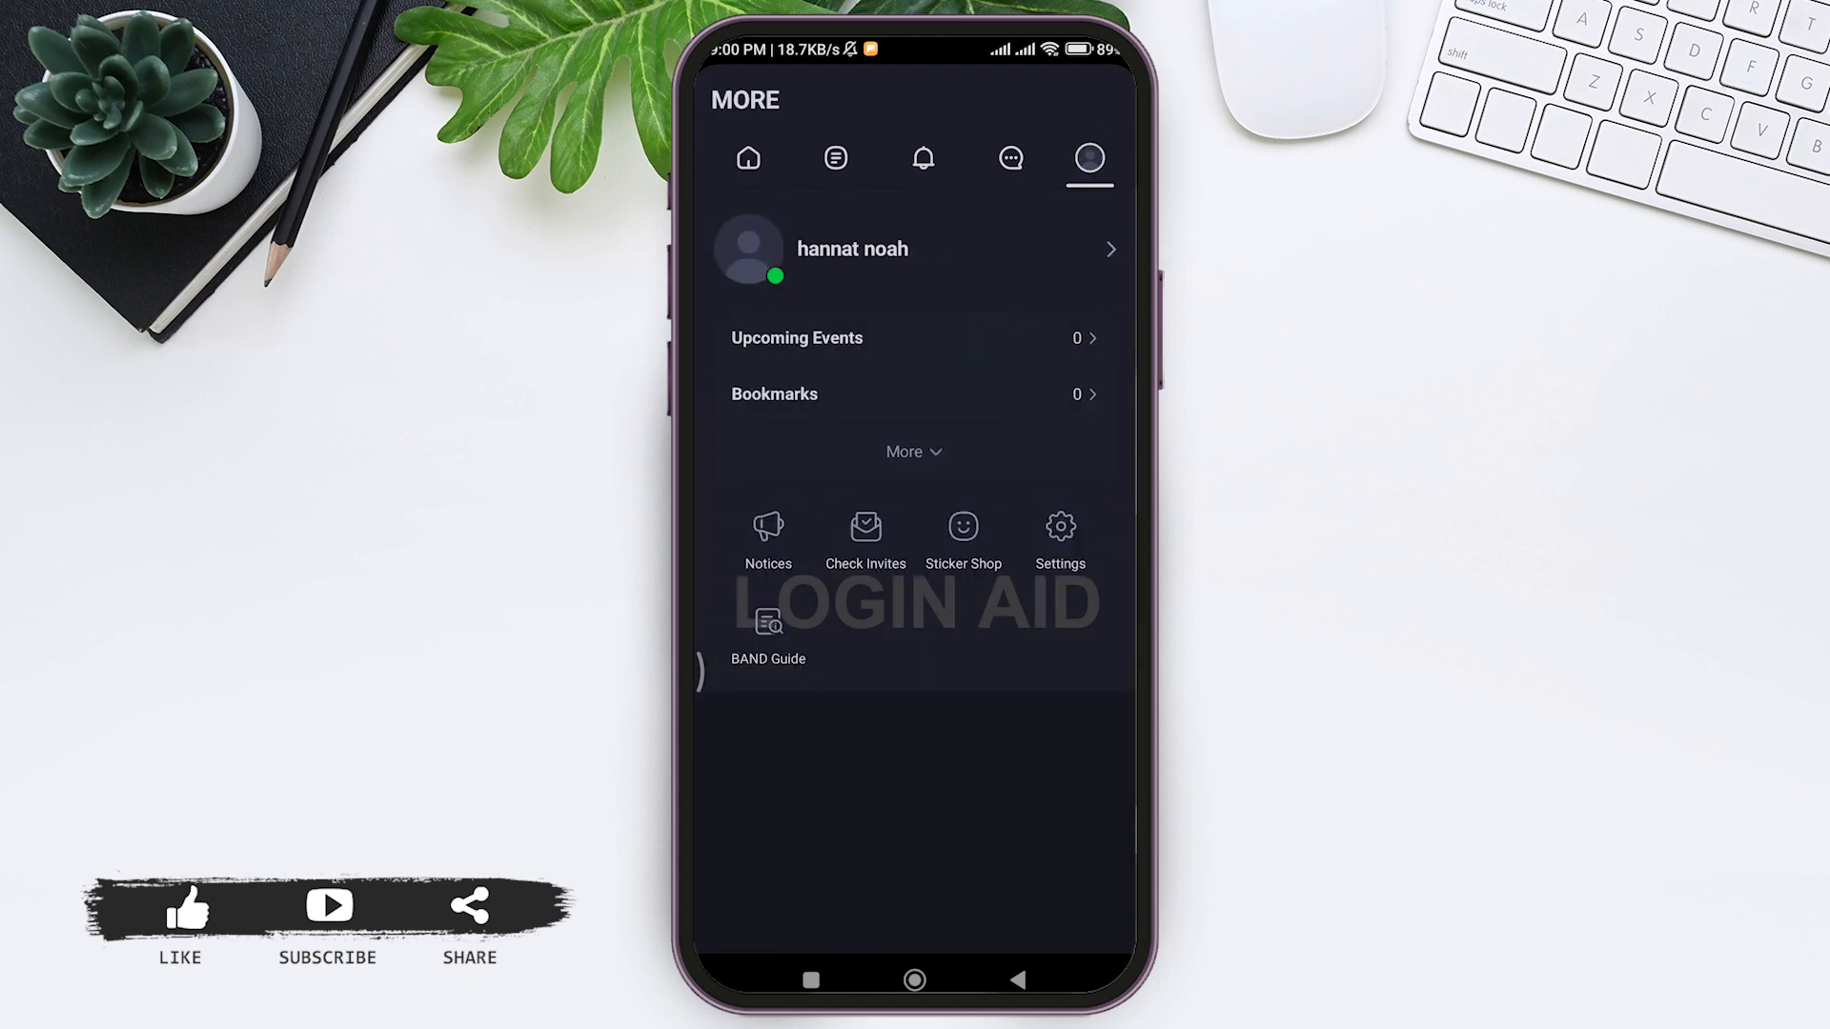